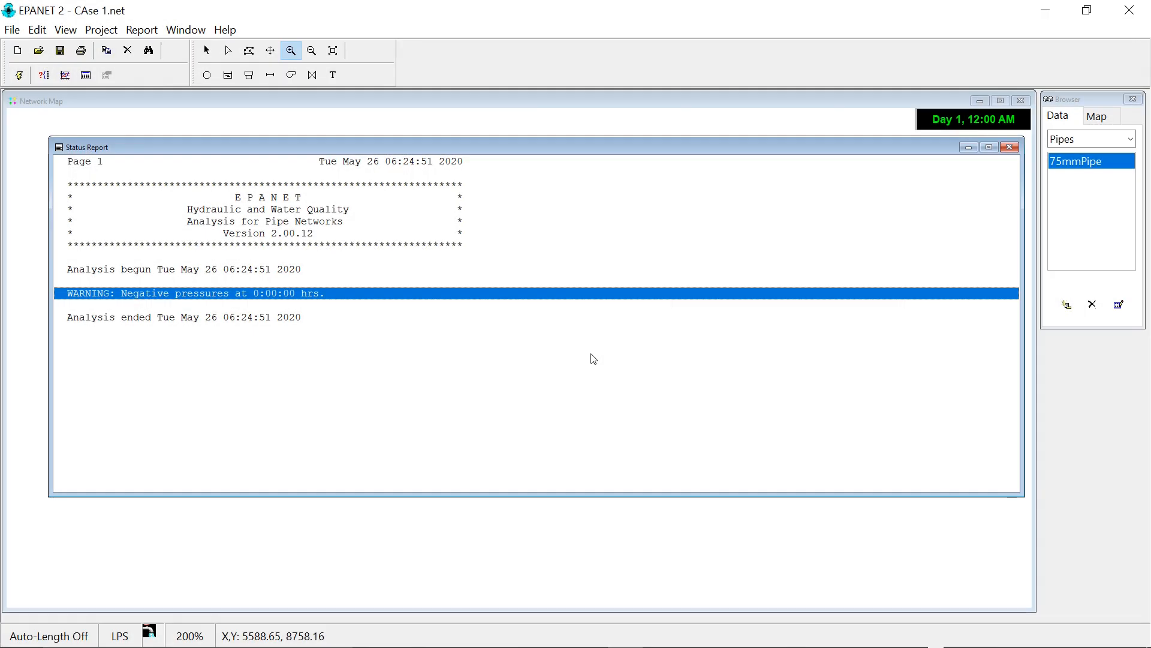
{"action": "mouse_move", "coordinate": [49, 326]}
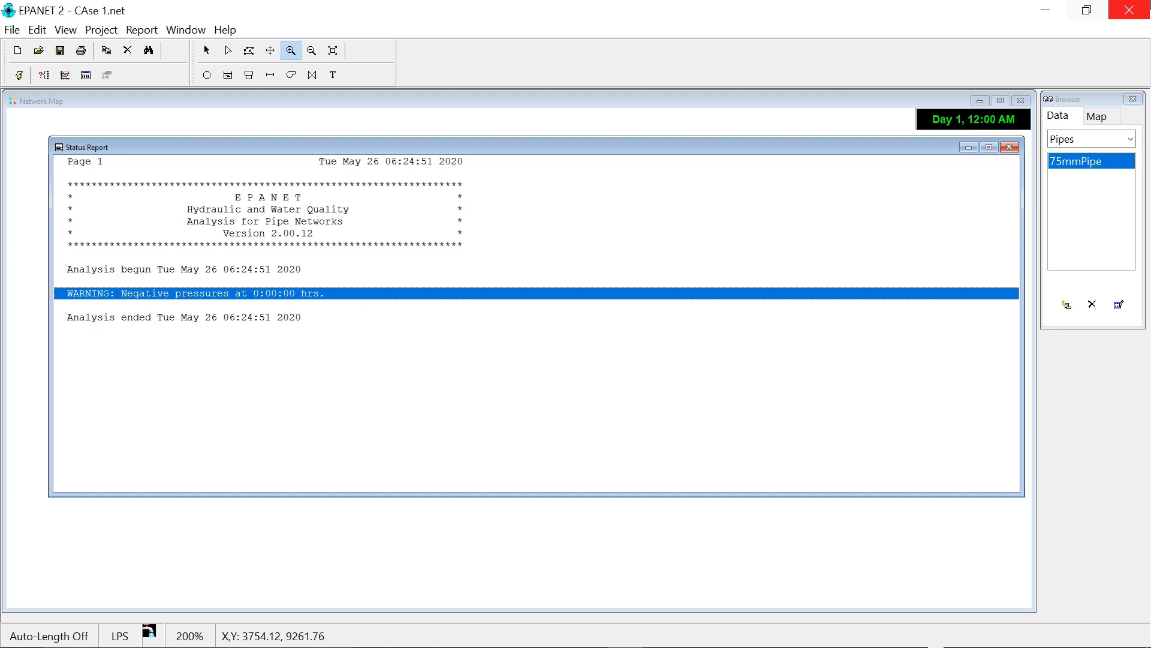
- Close the warning report and switch to the Select Object tool on the map
{"action": "left_click", "coordinate": [1010, 147]}
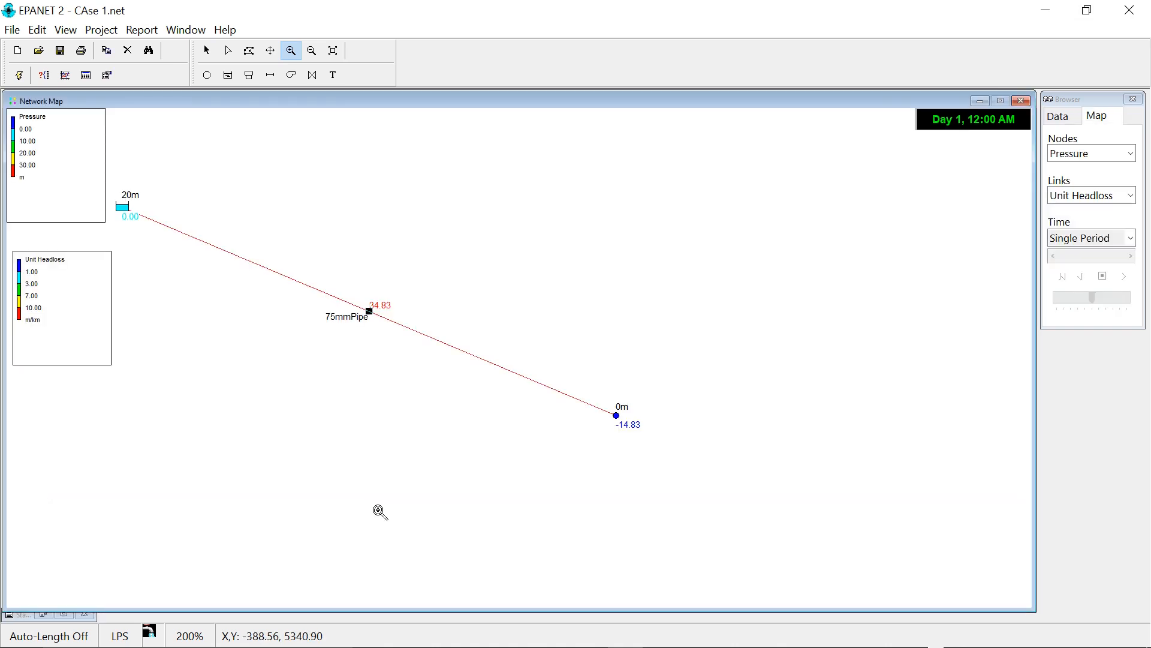
{"action": "left_click", "coordinate": [207, 50]}
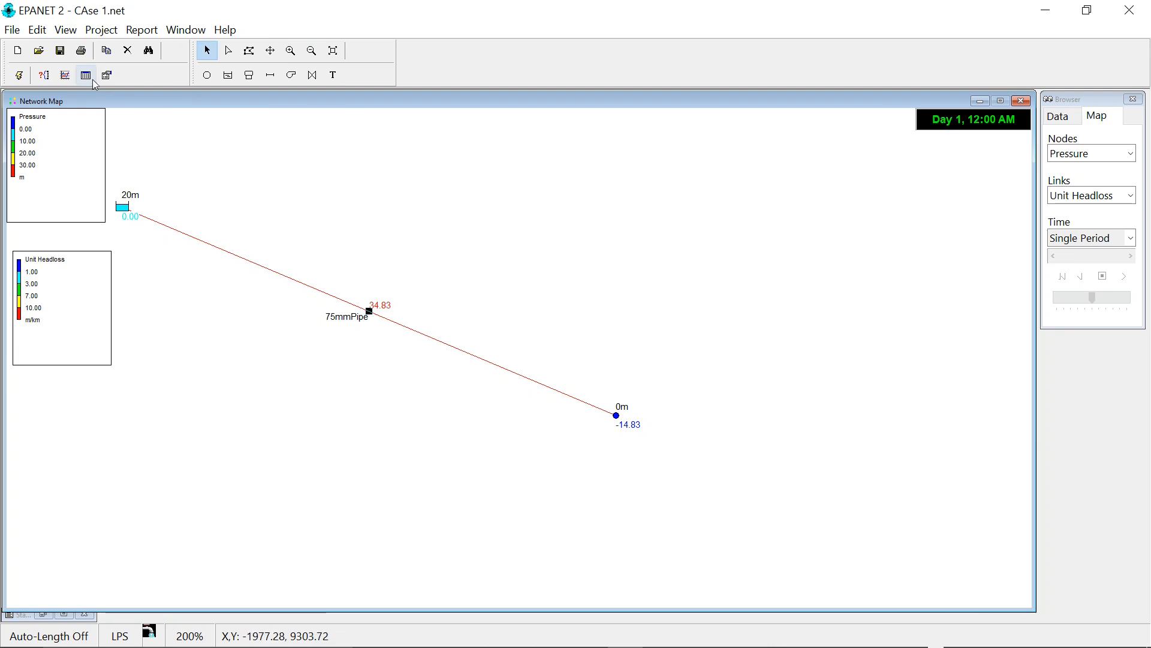
{"action": "mouse_move", "coordinate": [432, 353]}
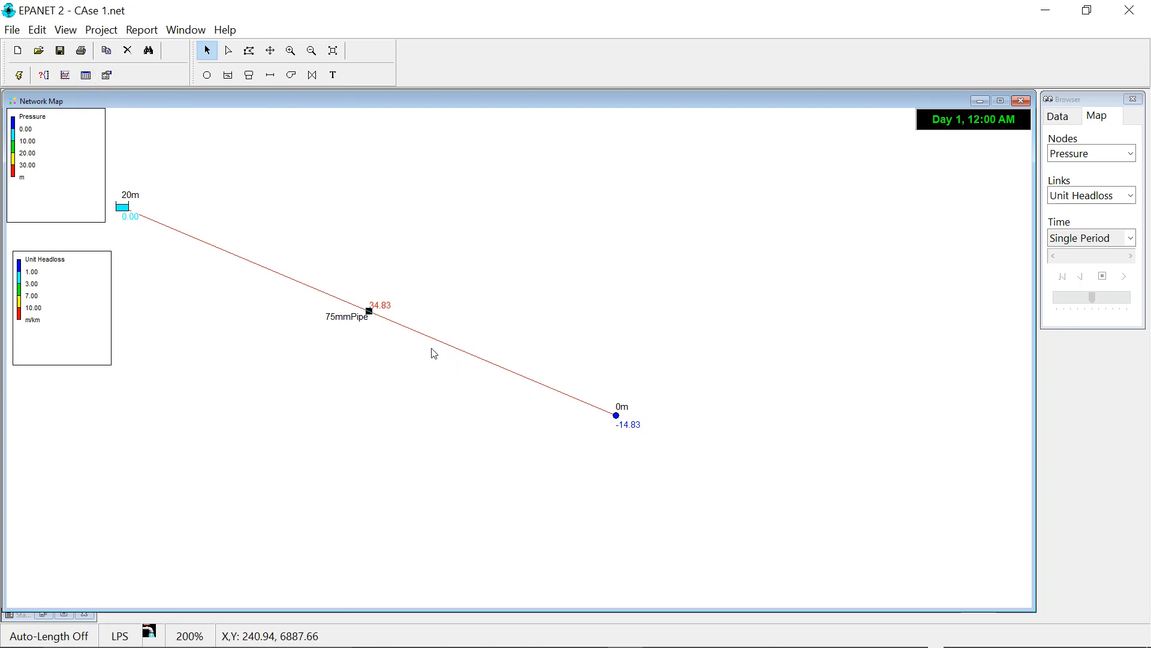
{"action": "mouse_move", "coordinate": [403, 328]}
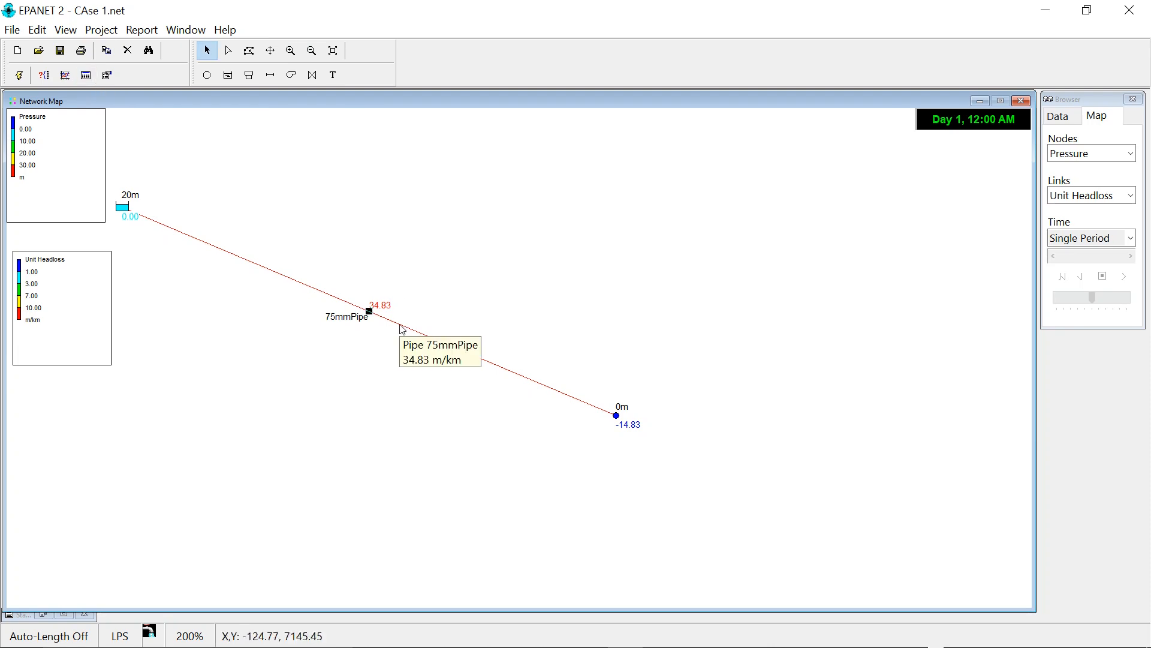
- Set 75mmPipe diameter to 79, then reservoir 20m total head to 40, and run
{"action": "double_click", "coordinate": [369, 311]}
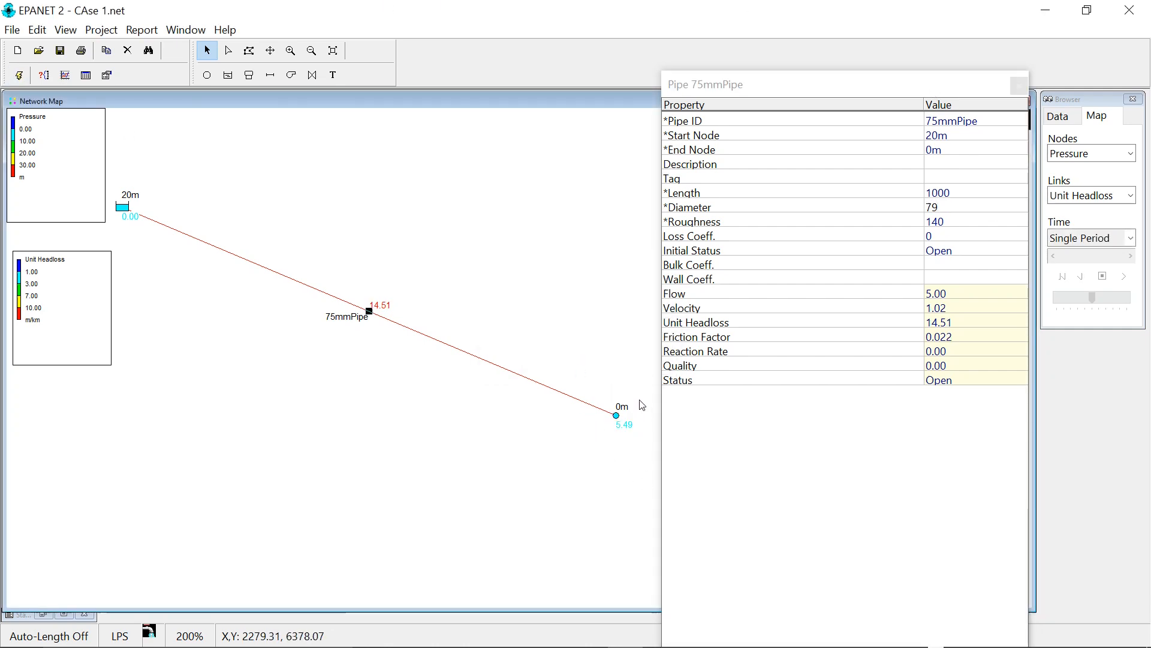
{"action": "left_click", "coordinate": [930, 204]}
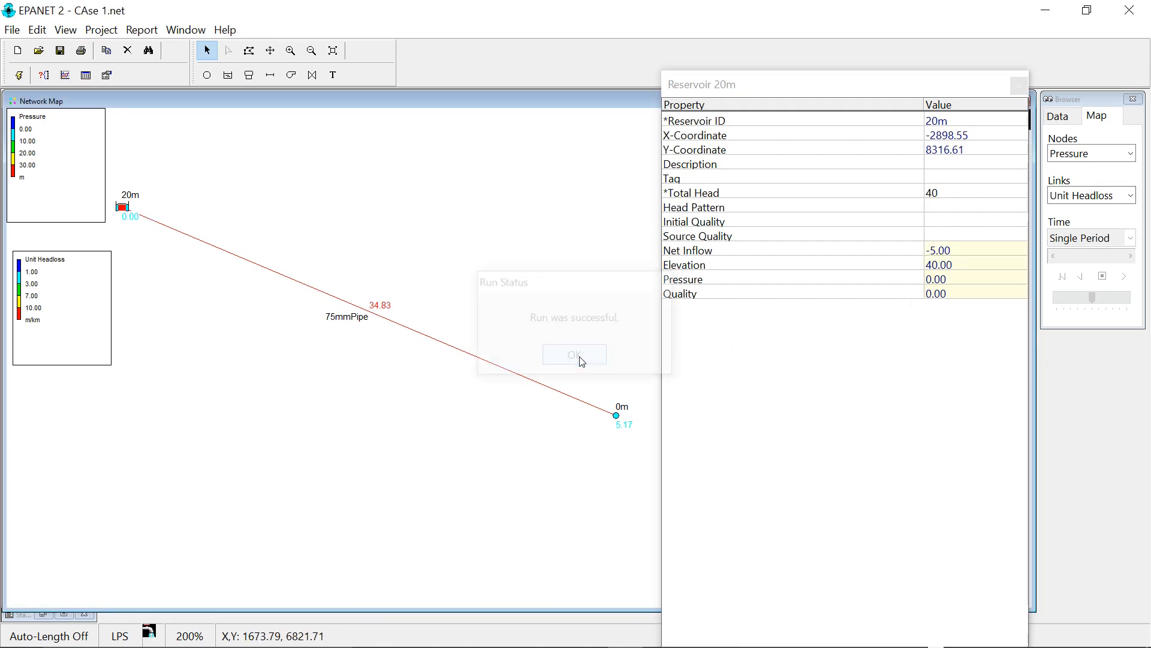
{"action": "left_click", "coordinate": [574, 355]}
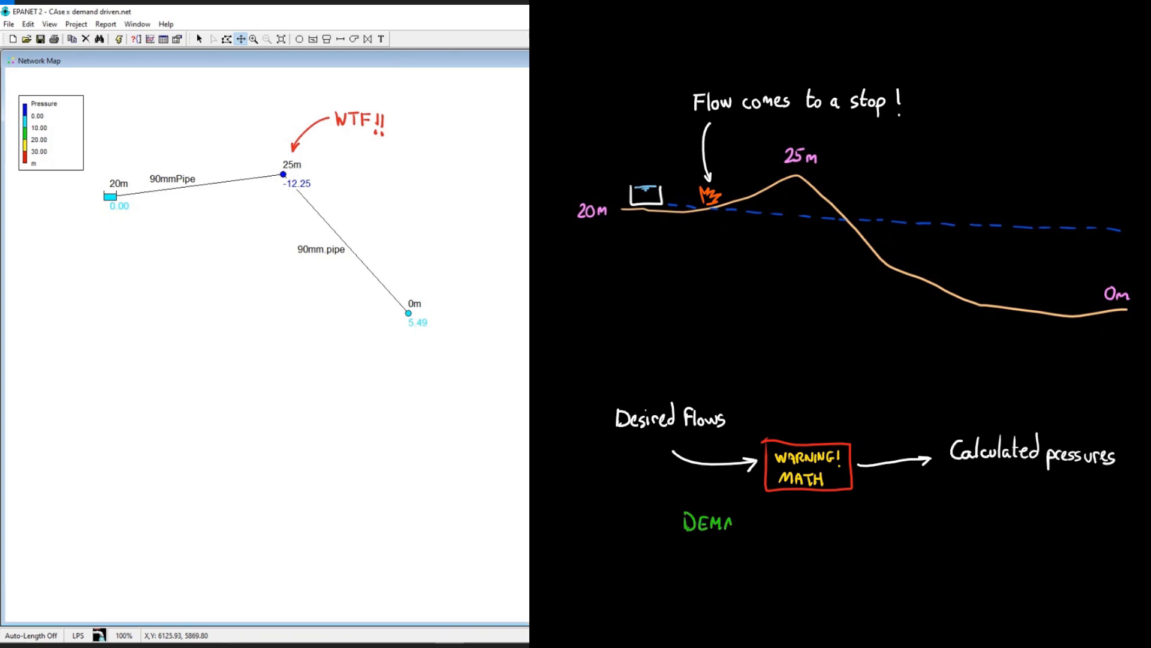
- Run case 3 closed pipe.net in demand-driven mode and view its status report warnings
{"action": "type", "text": "DEMAND DRIVEN CALC"}
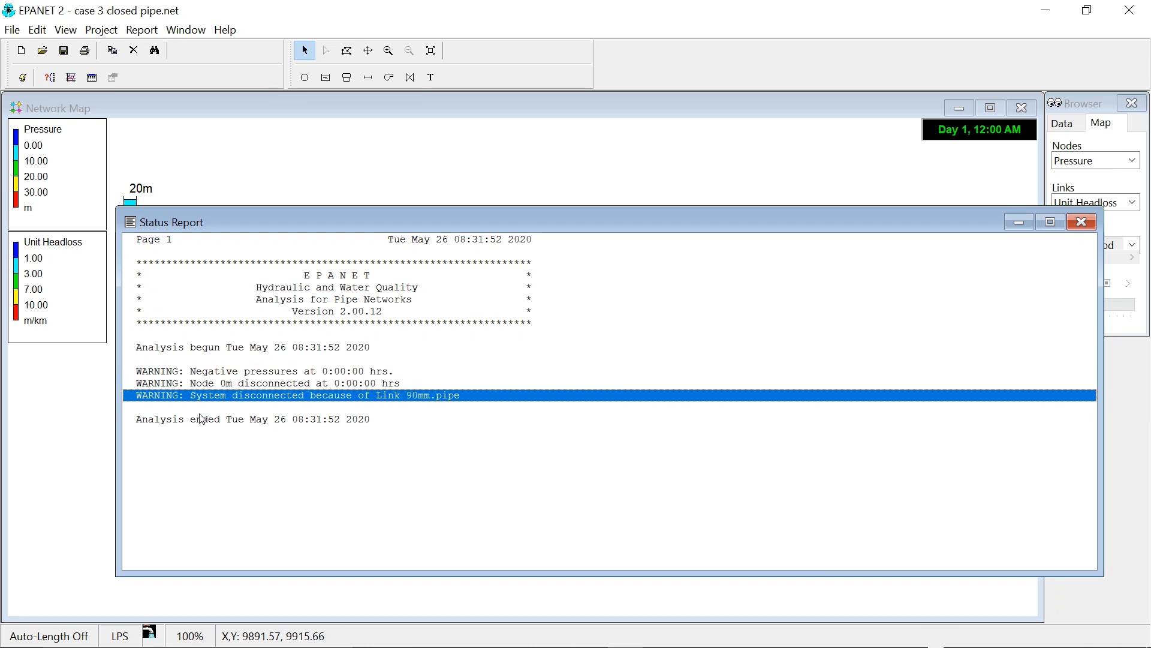
{"action": "mouse_move", "coordinate": [463, 399]}
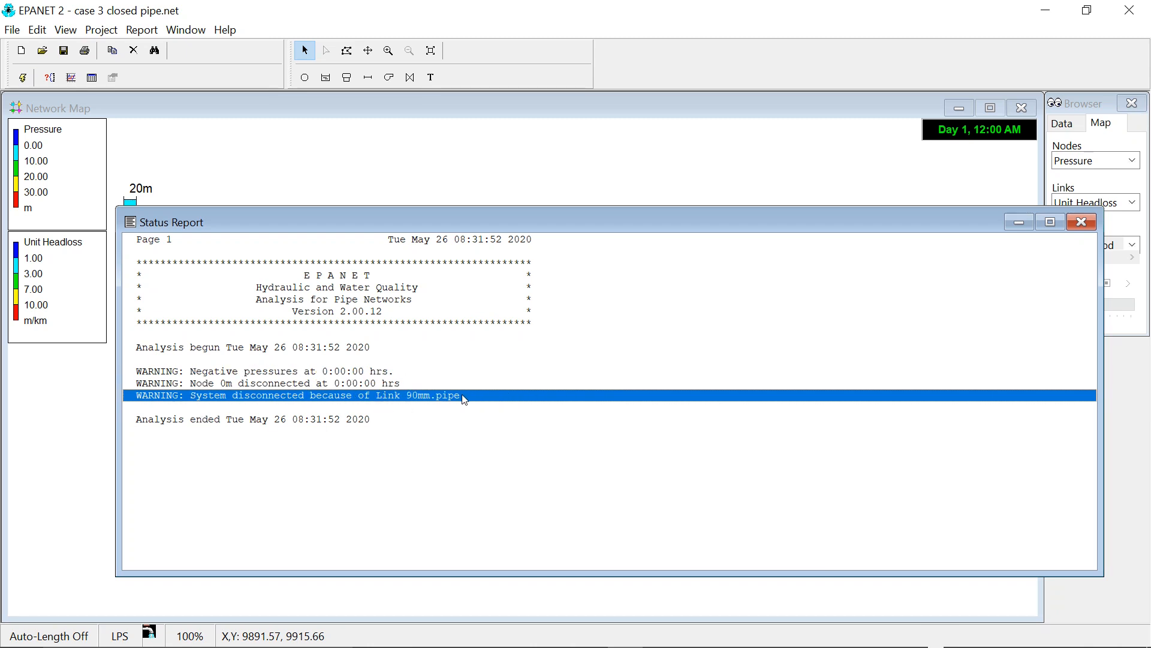
- Set 90mm.pipe's initial status to Open and run the case 4 network
{"action": "left_click", "coordinate": [264, 382]}
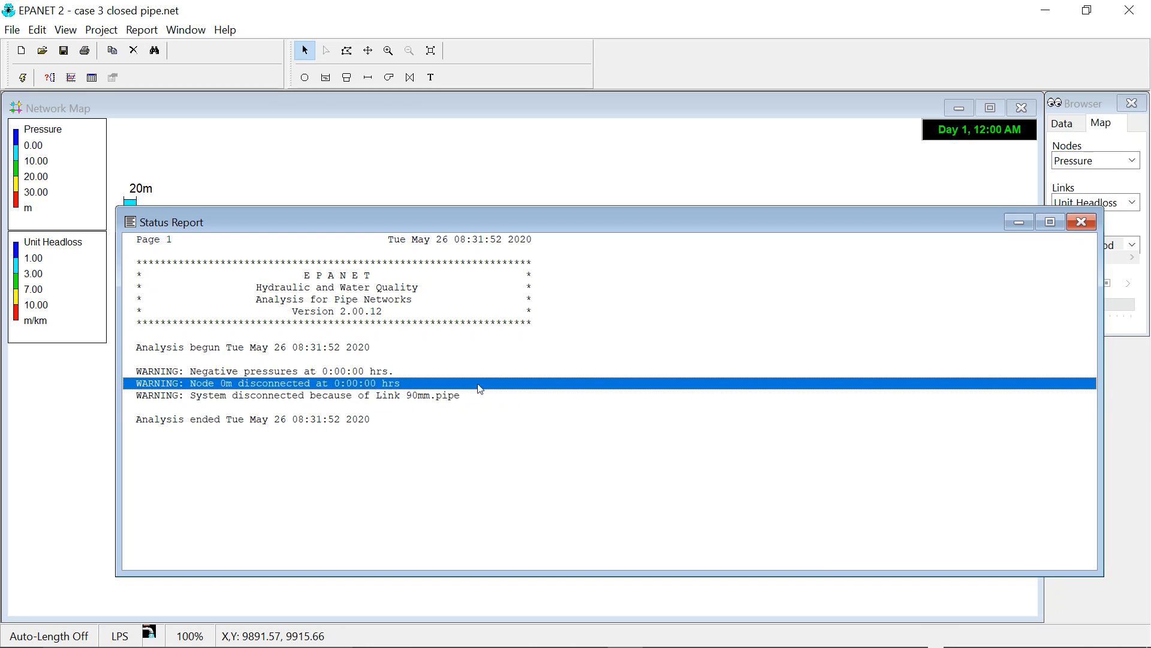
{"action": "left_click", "coordinate": [1081, 222]}
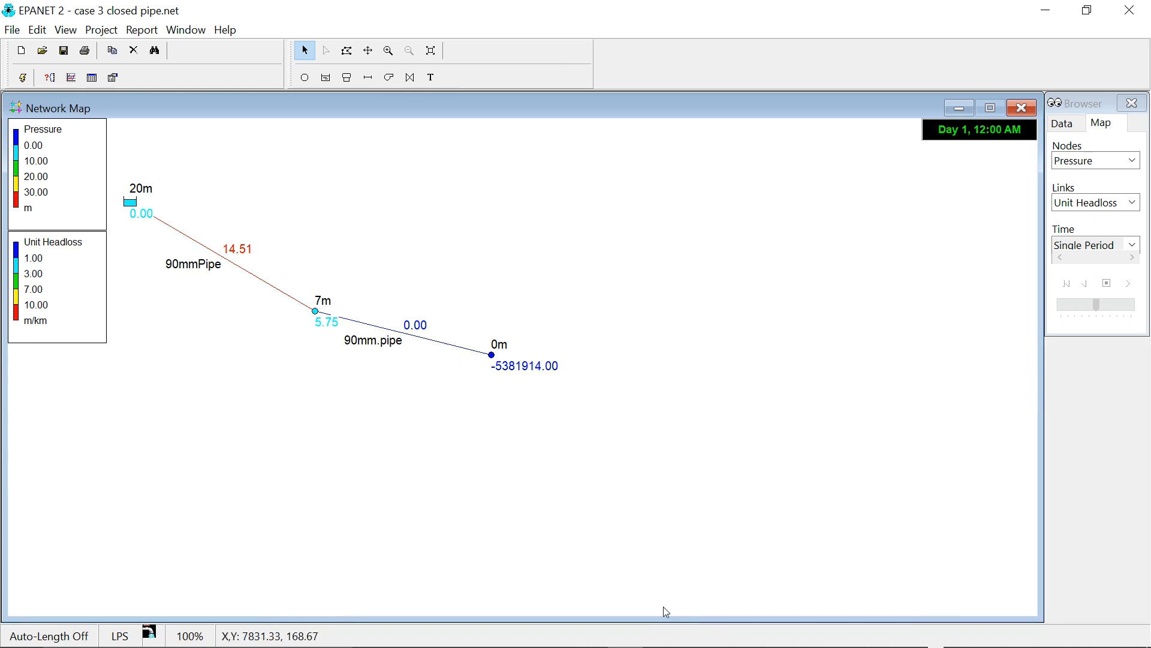
{"action": "double_click", "coordinate": [373, 333]}
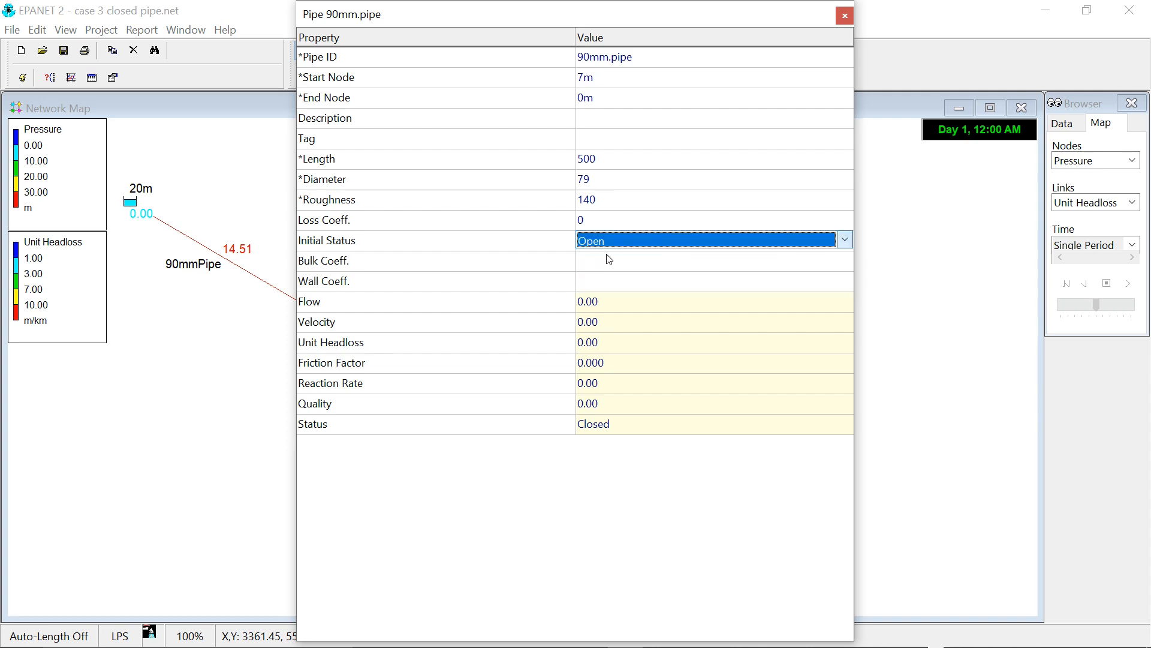
{"action": "left_click", "coordinate": [843, 14]}
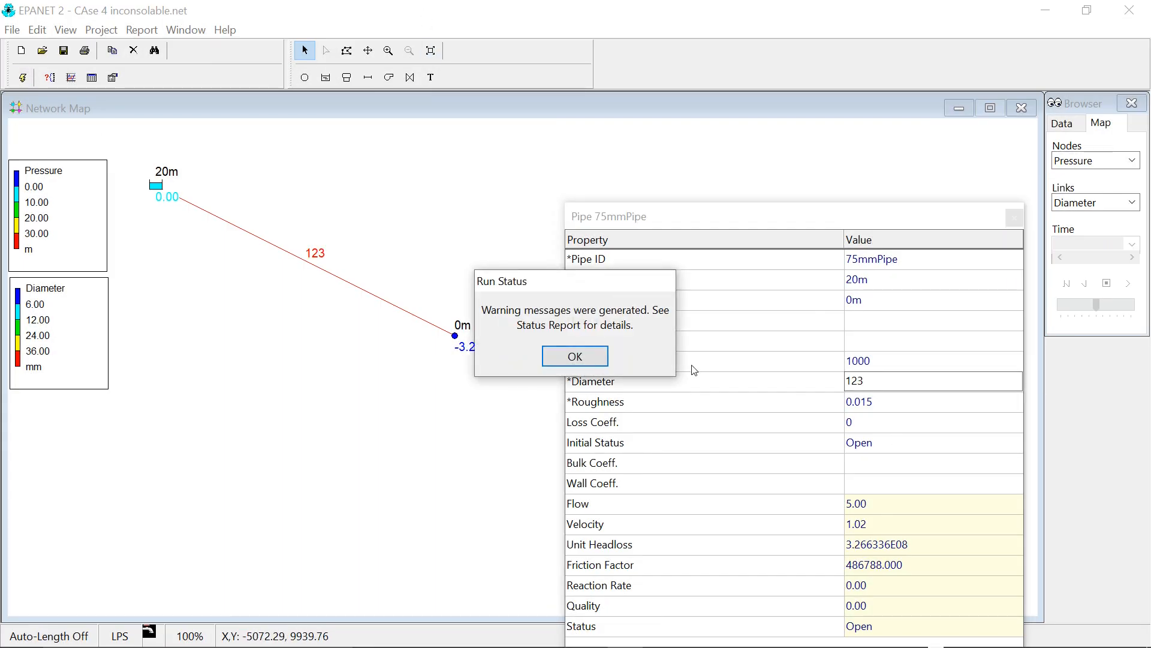
{"action": "left_click", "coordinate": [575, 356]}
{"action": "type", "text": "1000"}
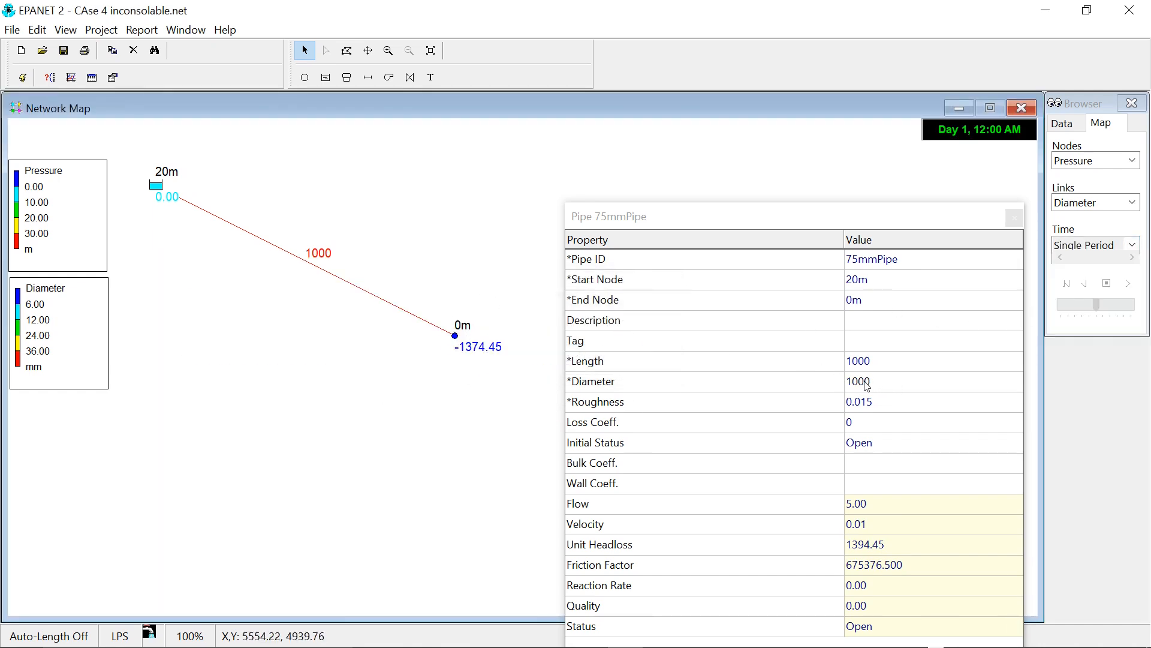
- Check Project Defaults and begin re-entering 75mmPipe's roughness, typing 1
{"action": "left_click", "coordinate": [101, 30]}
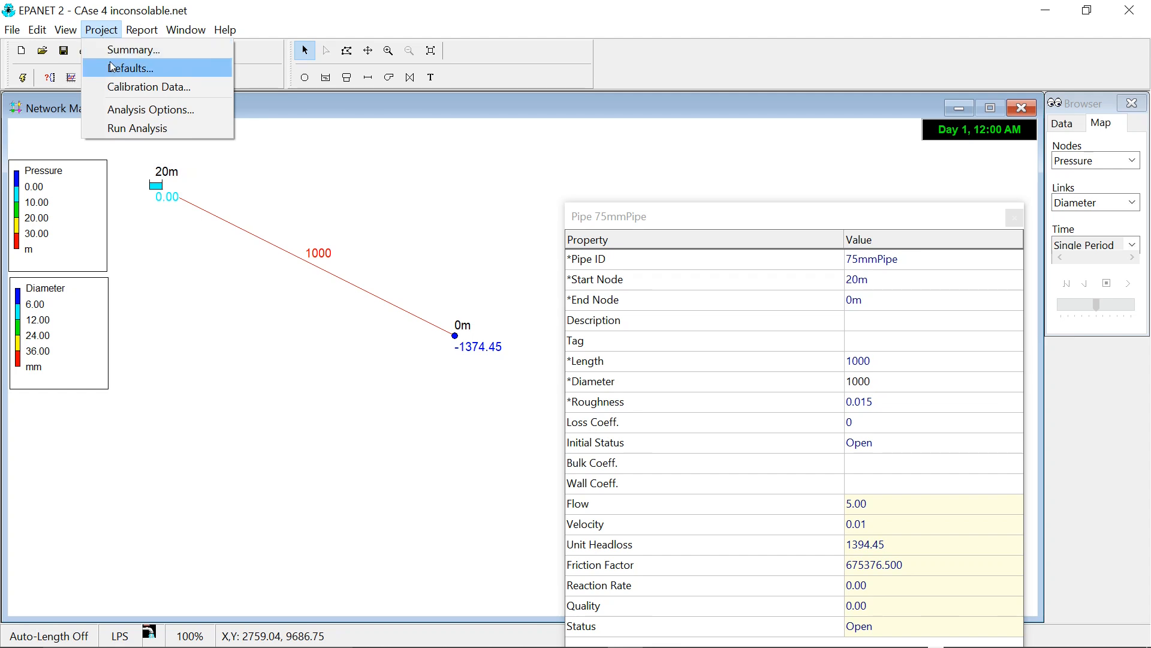
{"action": "left_click", "coordinate": [131, 68]}
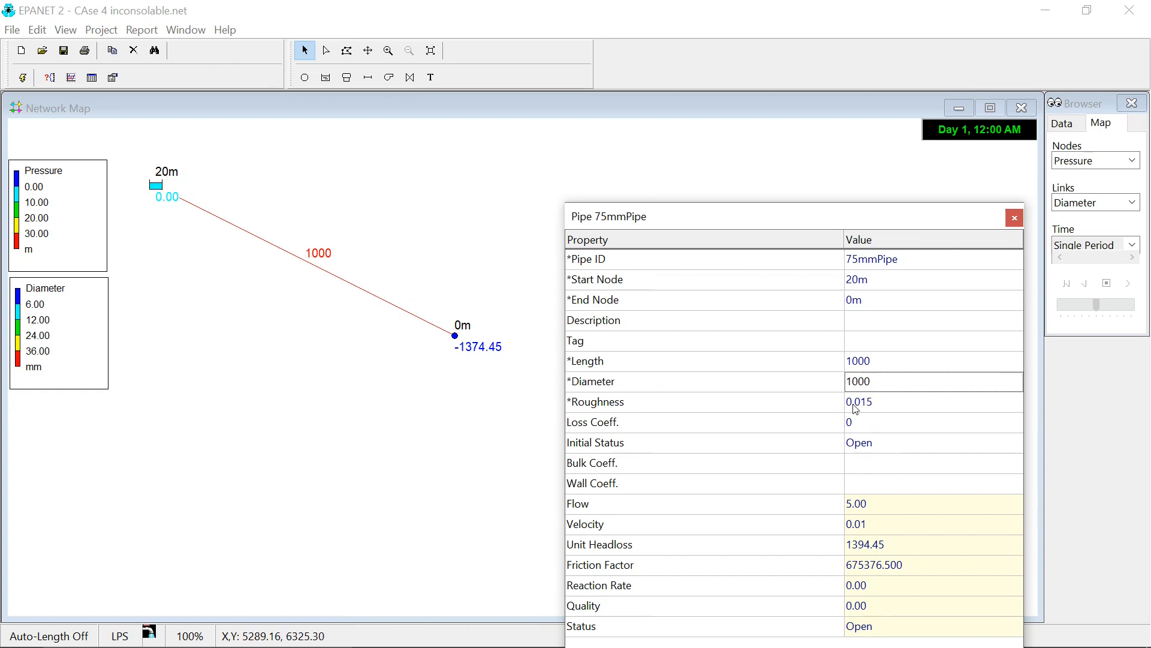
{"action": "type", "text": "1"}
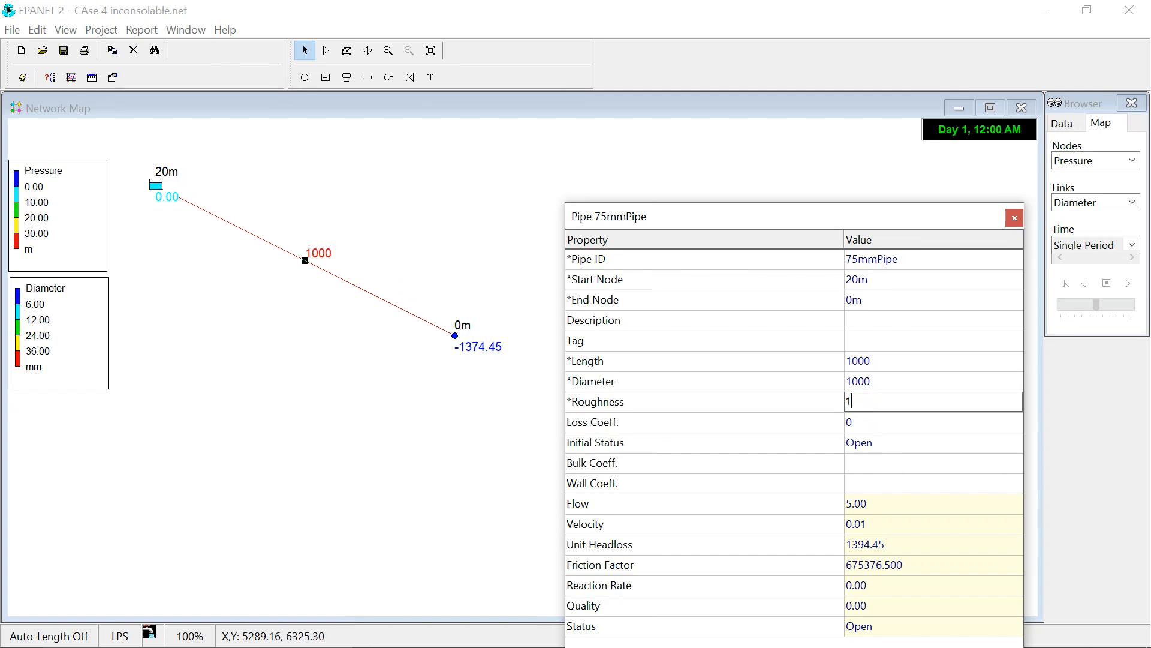